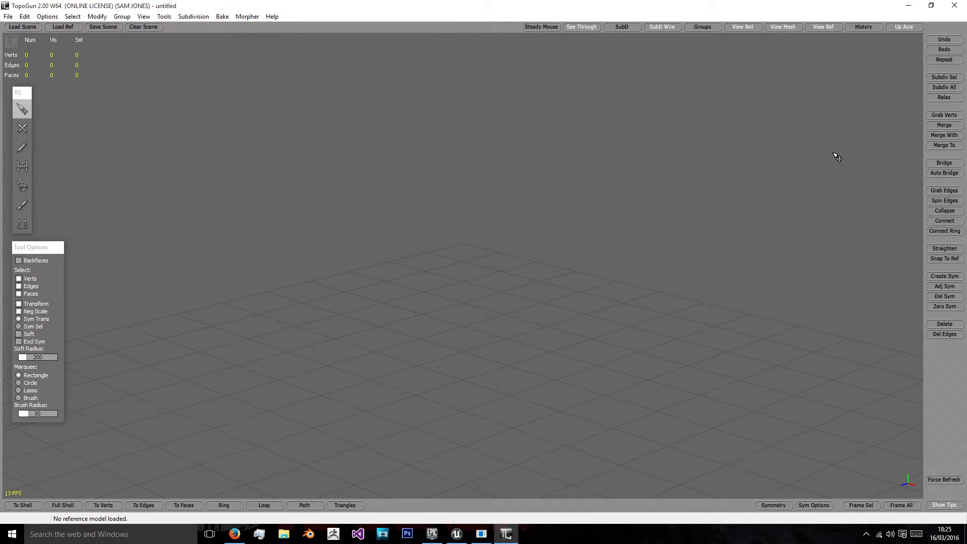
mouse_move(828, 152)
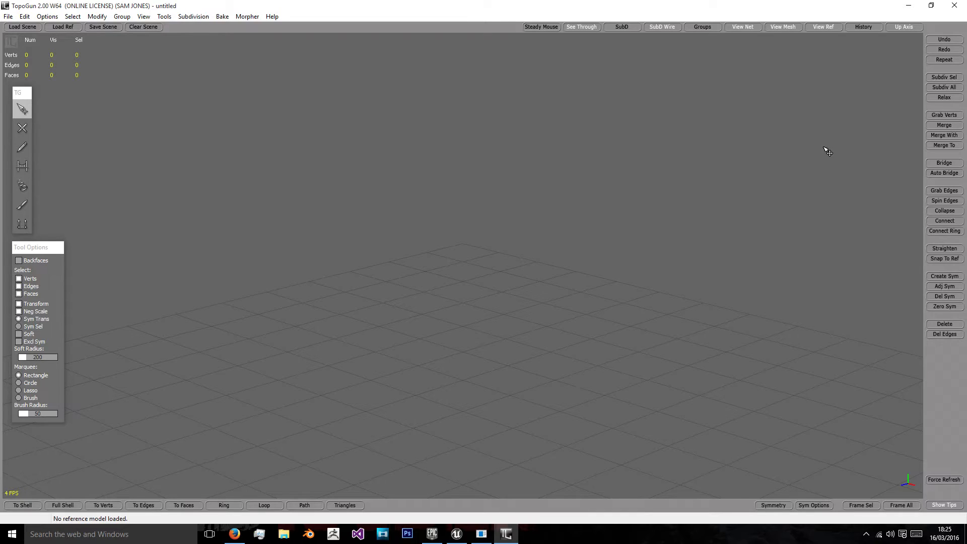
mouse_move(825, 147)
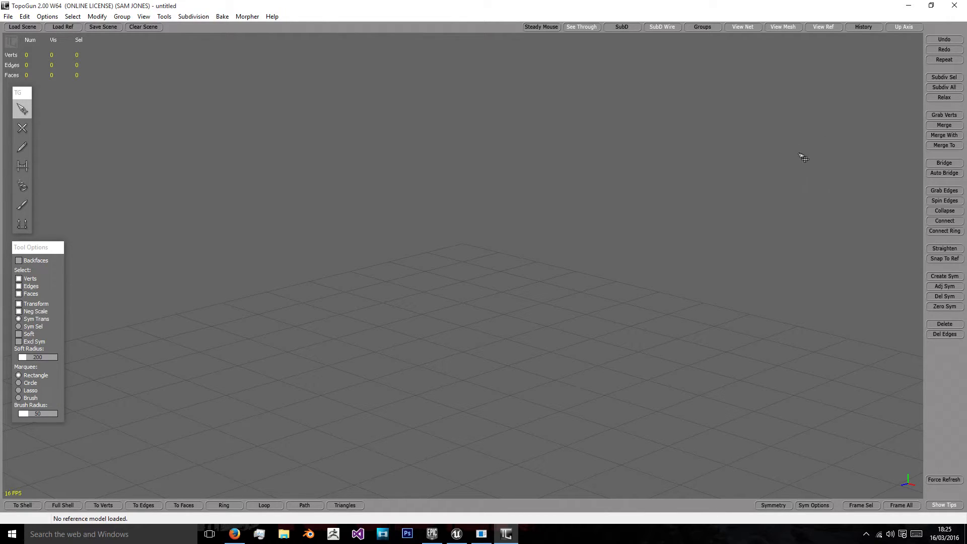
mouse_move(156, 95)
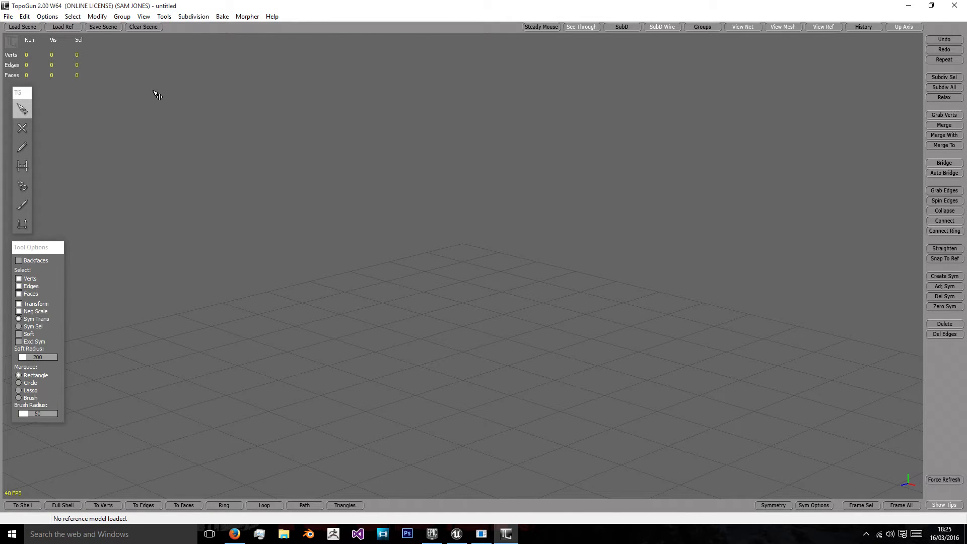
mouse_move(136, 73)
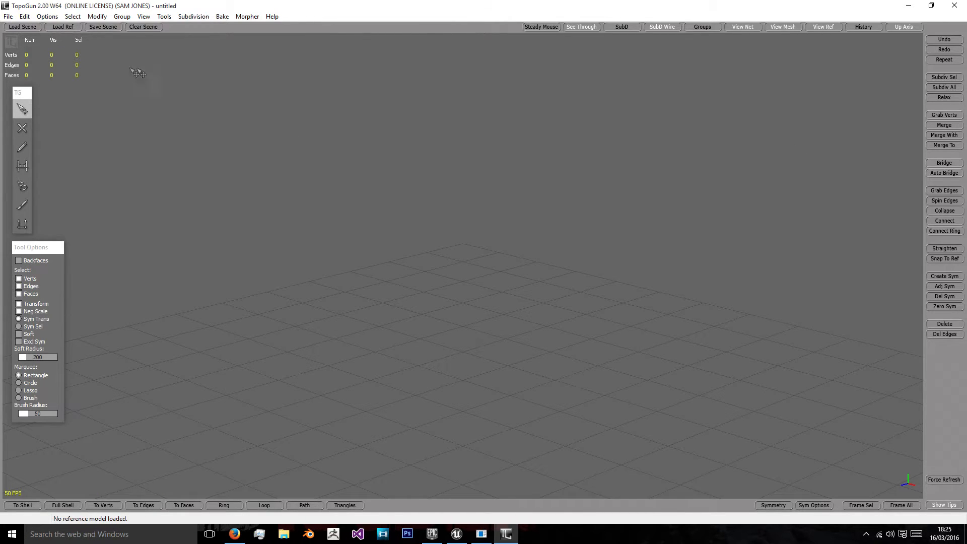
Load hoodie.obj from the Desktop as the high-res reference mesh and frame it.
click(63, 27)
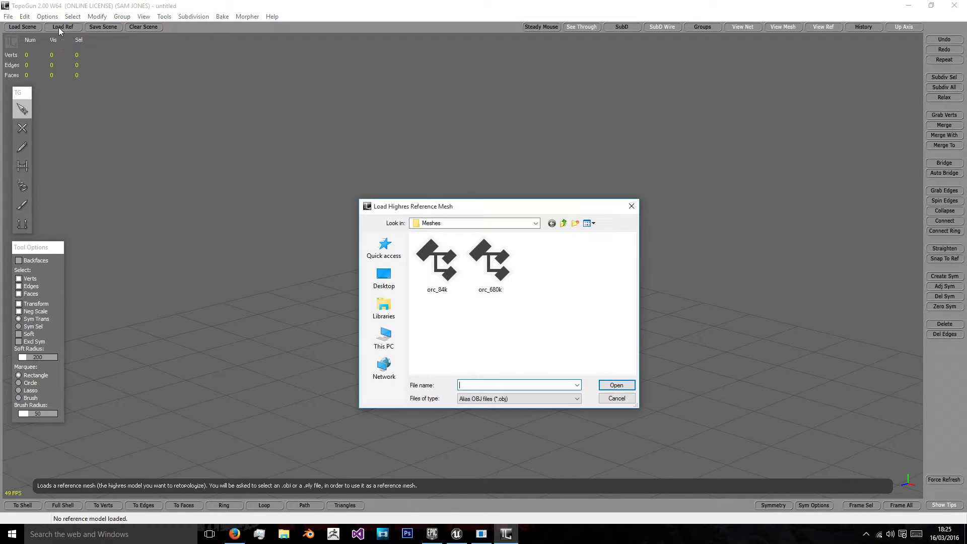
click(382, 278)
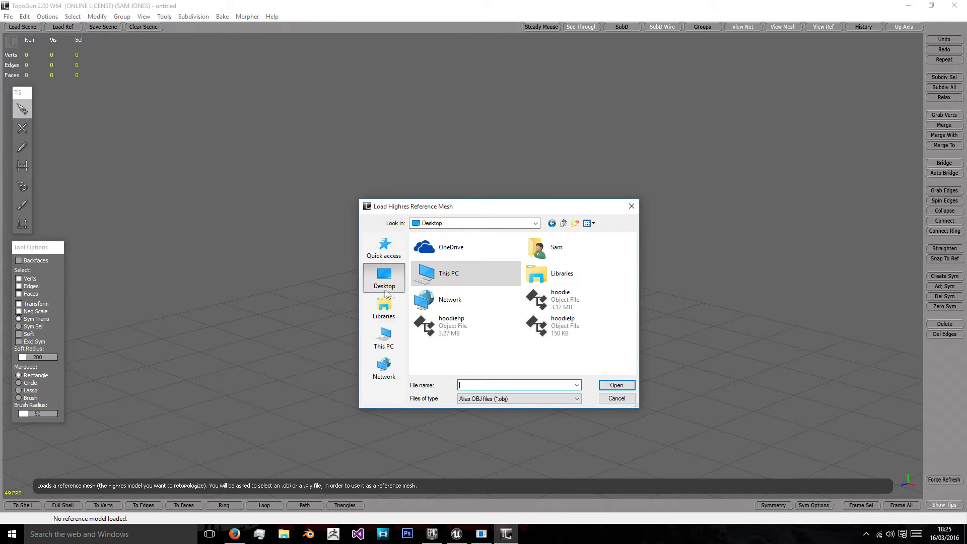
double_click(559, 300)
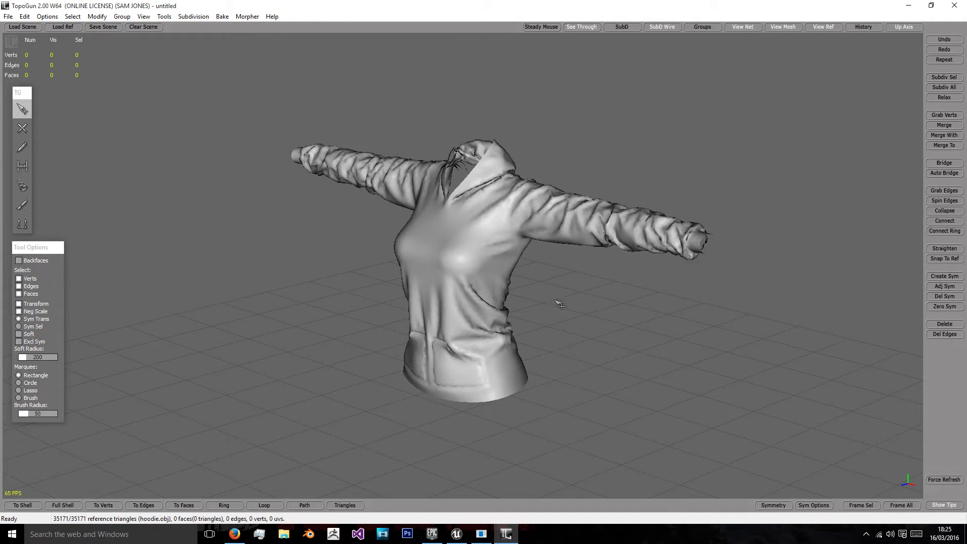
drag(555, 302, 308, 214)
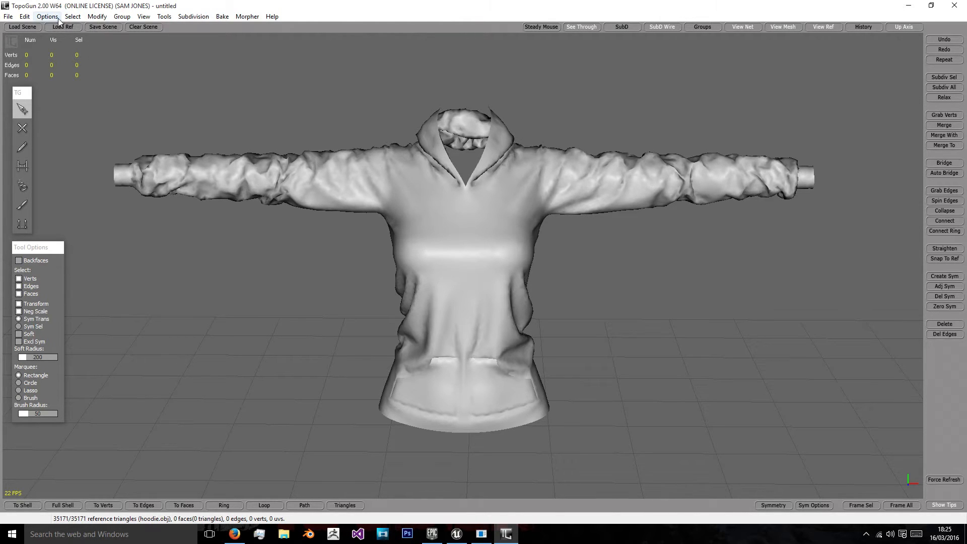
click(25, 16)
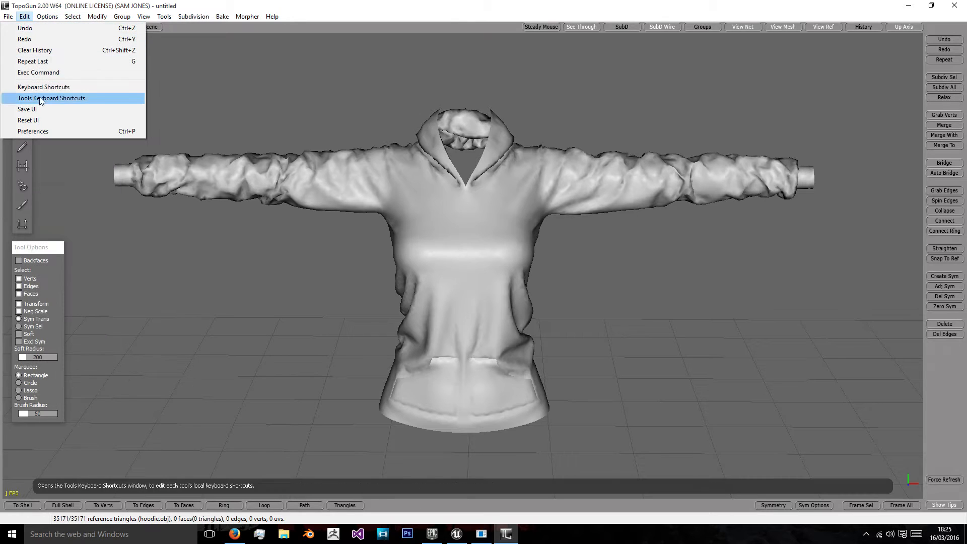
click(43, 86)
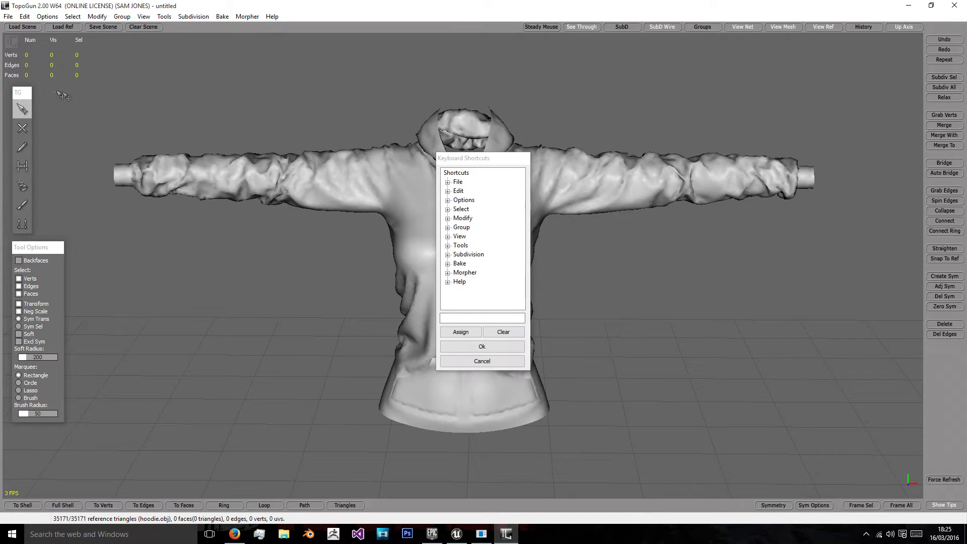
click(448, 217)
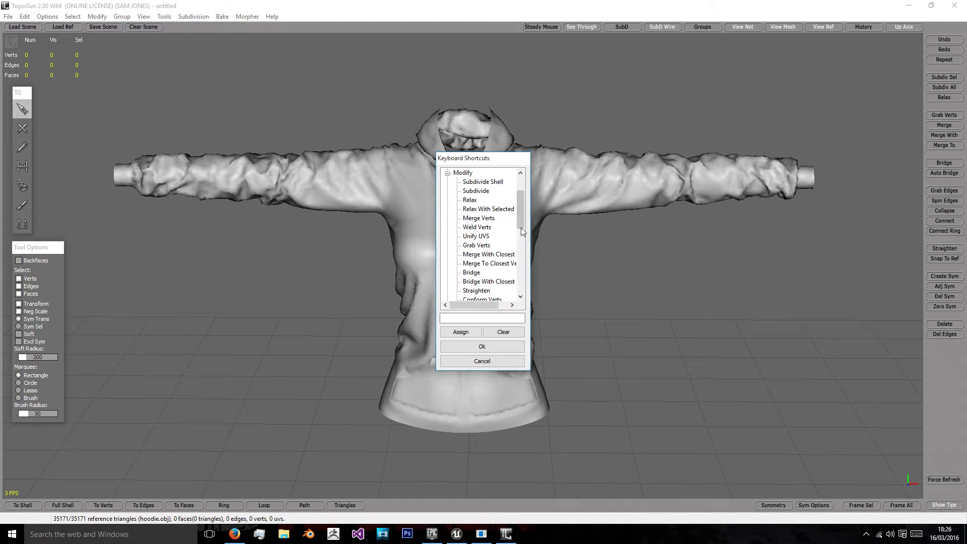
scroll(down, 3)
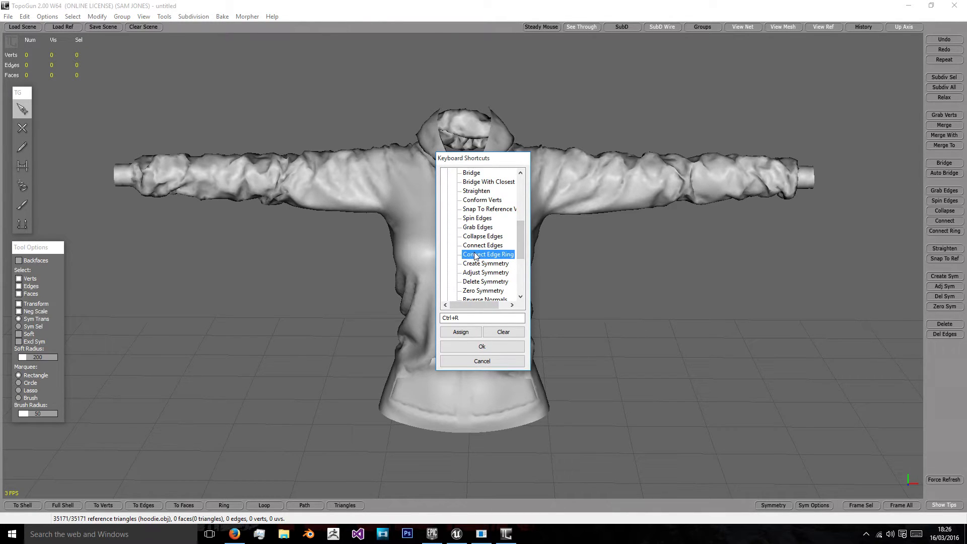
mouse_move(487, 255)
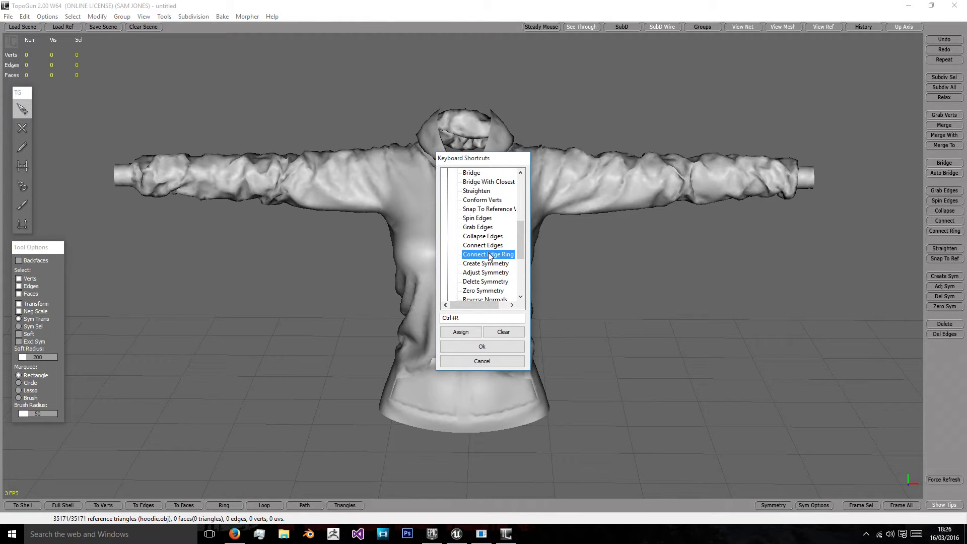
click(482, 360)
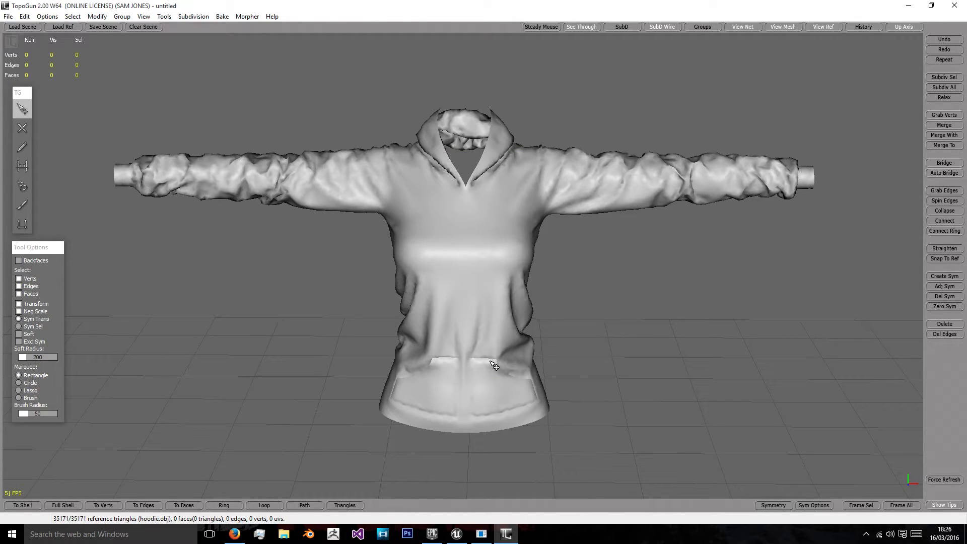
mouse_move(160, 207)
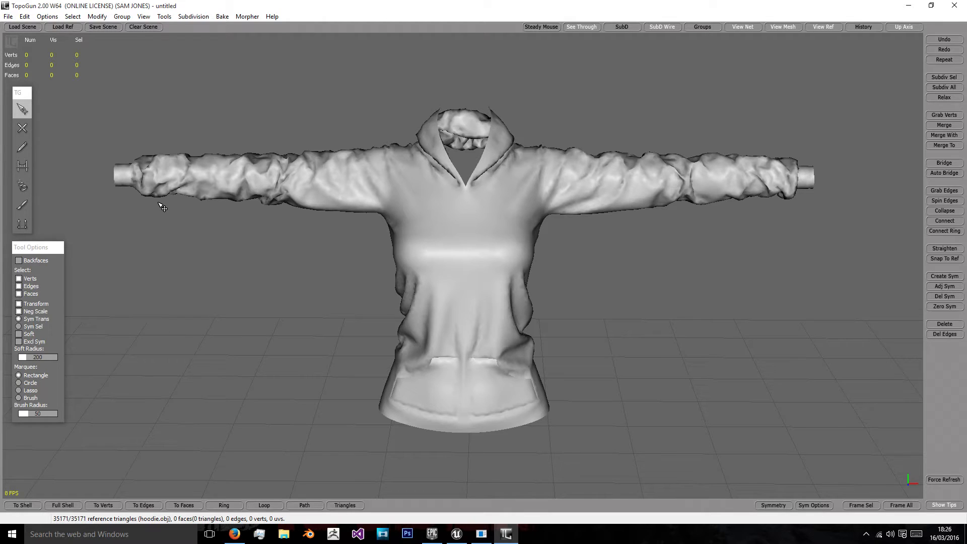
mouse_move(22, 184)
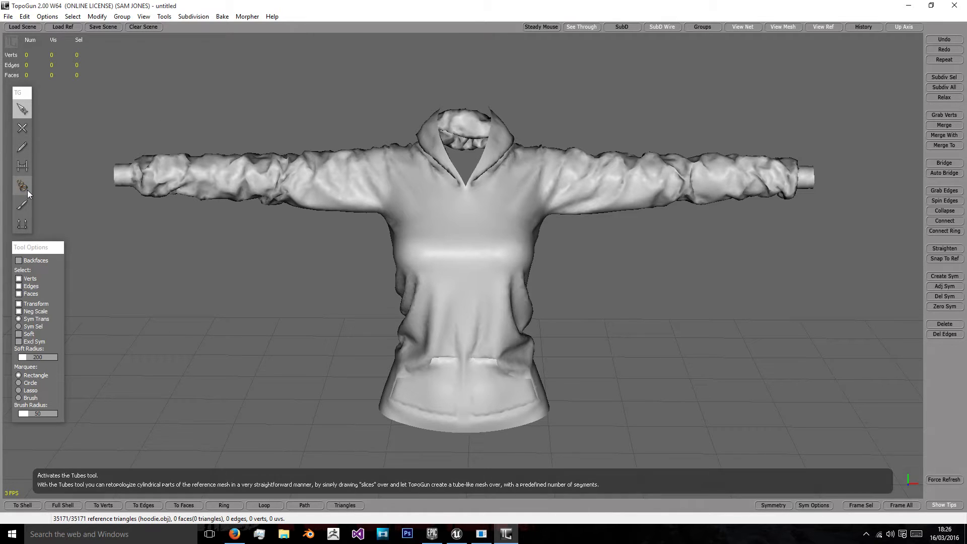
Activate the Tubes tool and raise its Divisions from 8 to 12.
click(21, 186)
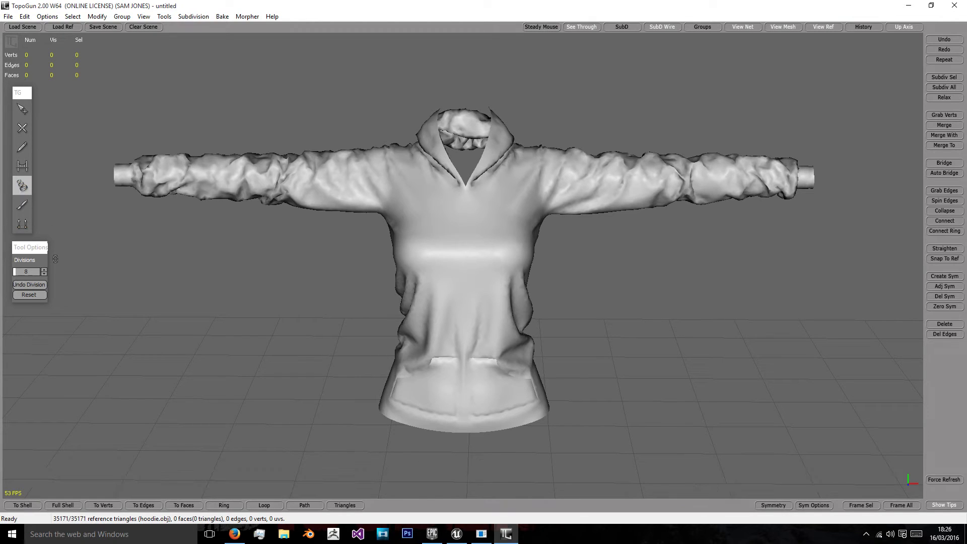
click(43, 269)
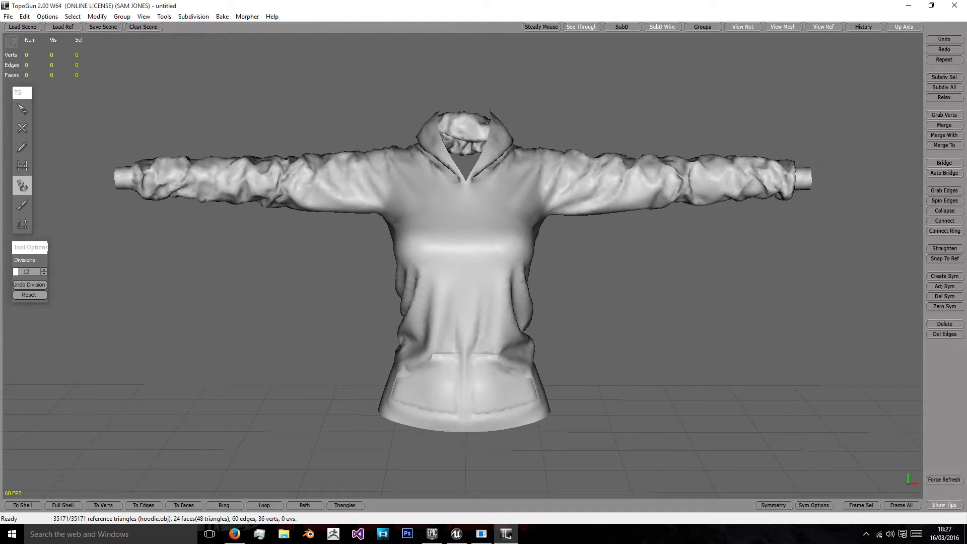
mouse_move(21, 128)
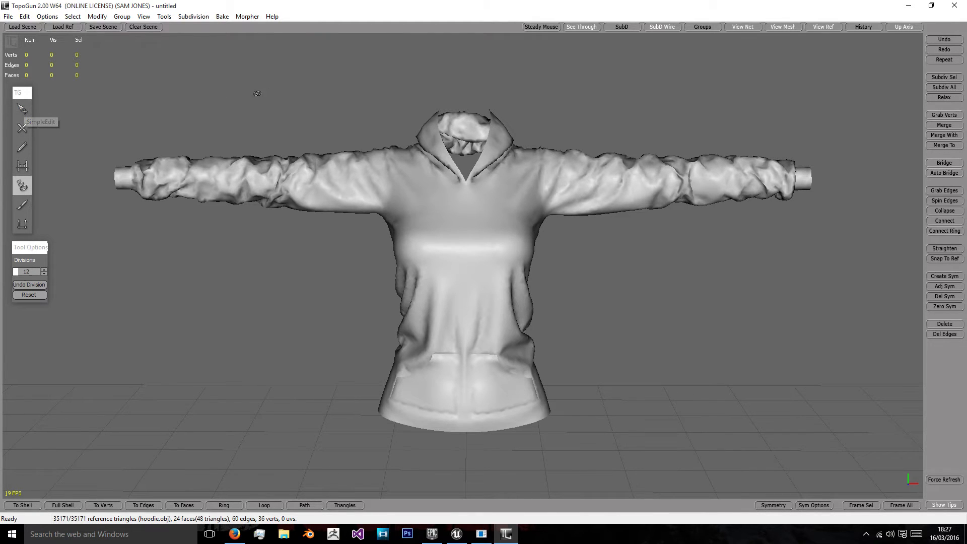
mouse_move(236, 104)
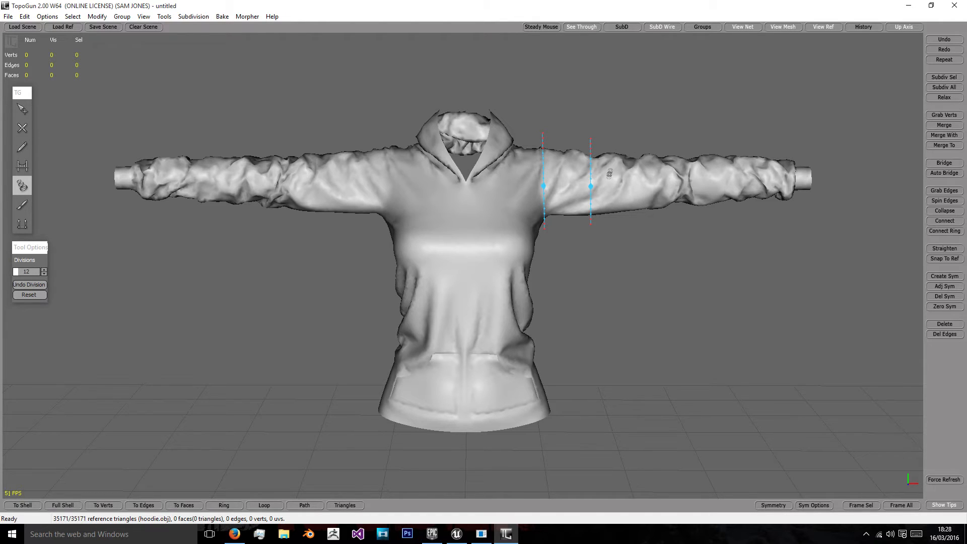
mouse_move(613, 223)
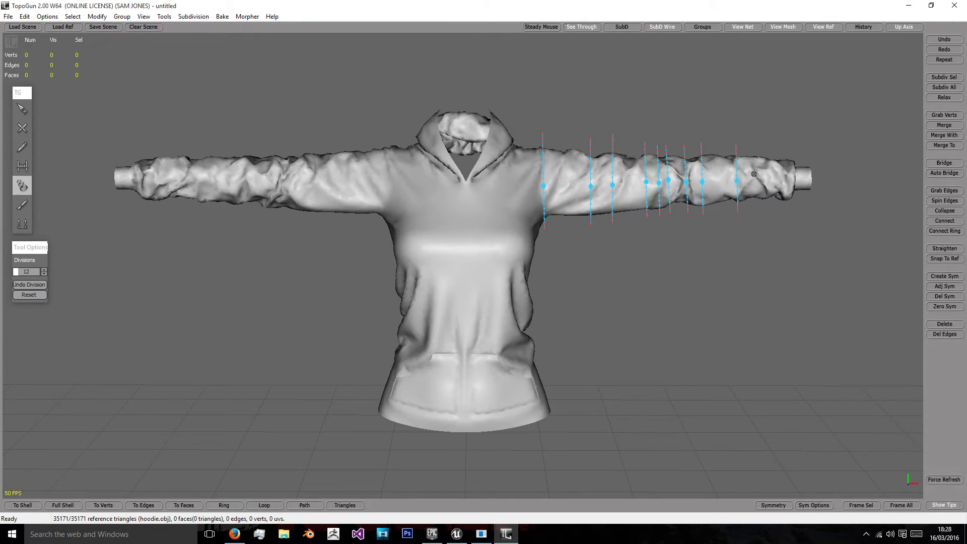
mouse_move(765, 199)
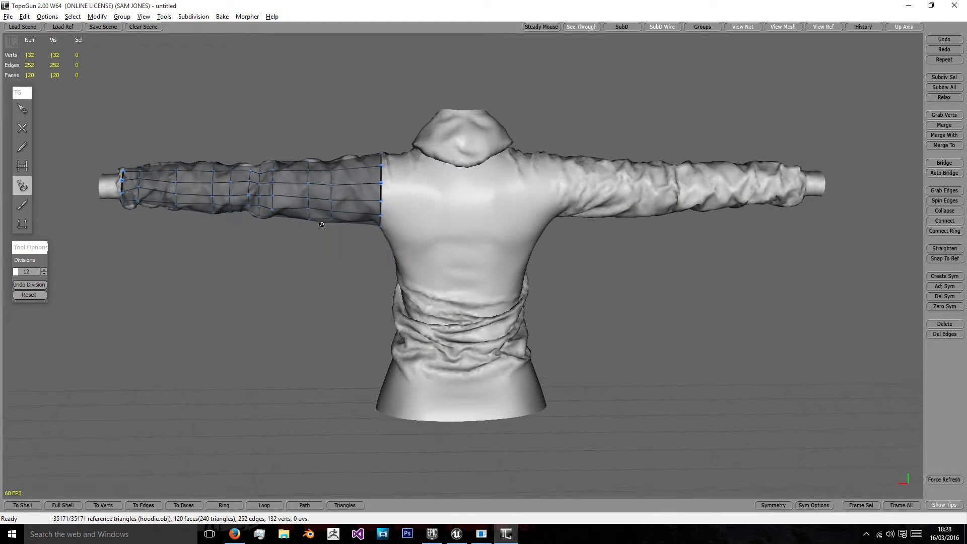
click(822, 27)
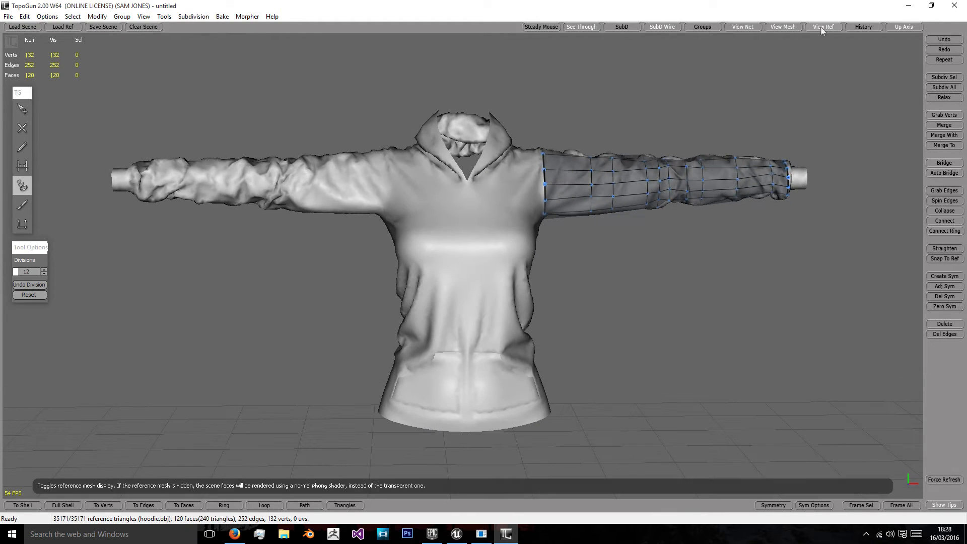
click(822, 27)
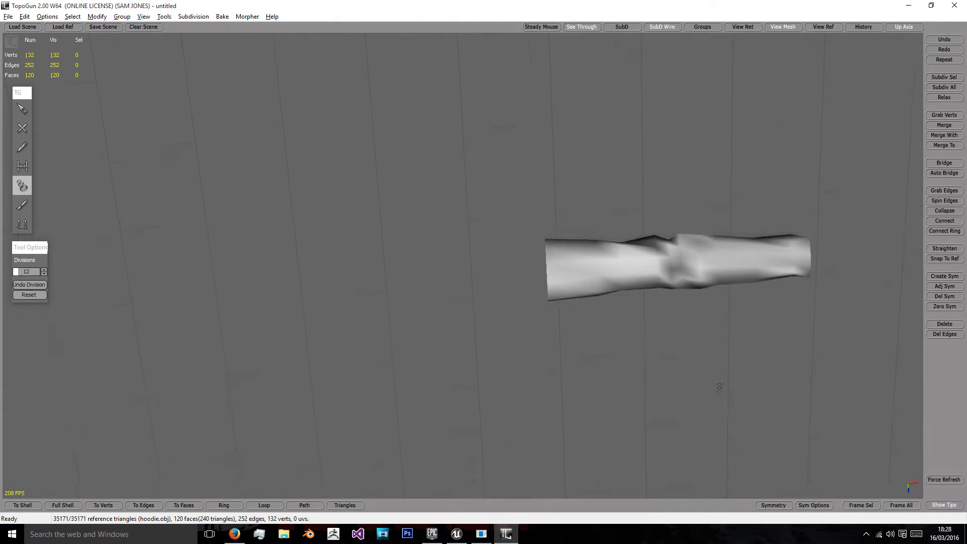
drag(719, 387, 257, 54)
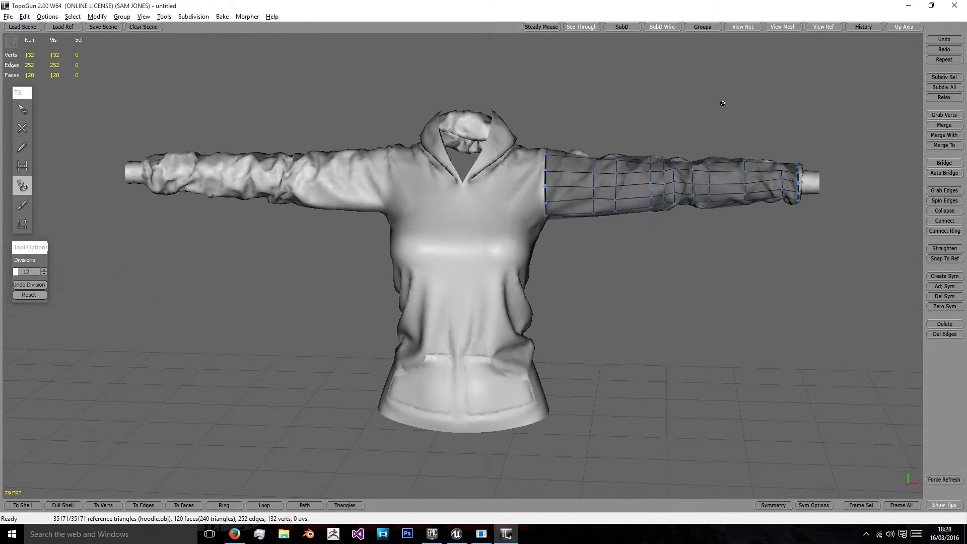
With the selection tool, pull a cuff vertex of the sleeve grid onto the cuff edge.
click(21, 109)
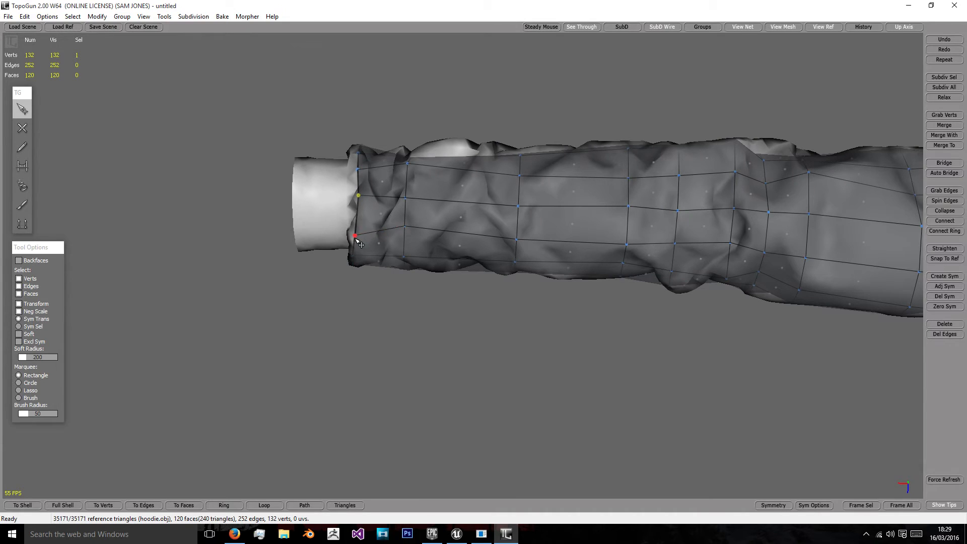
drag(358, 241, 573, 317)
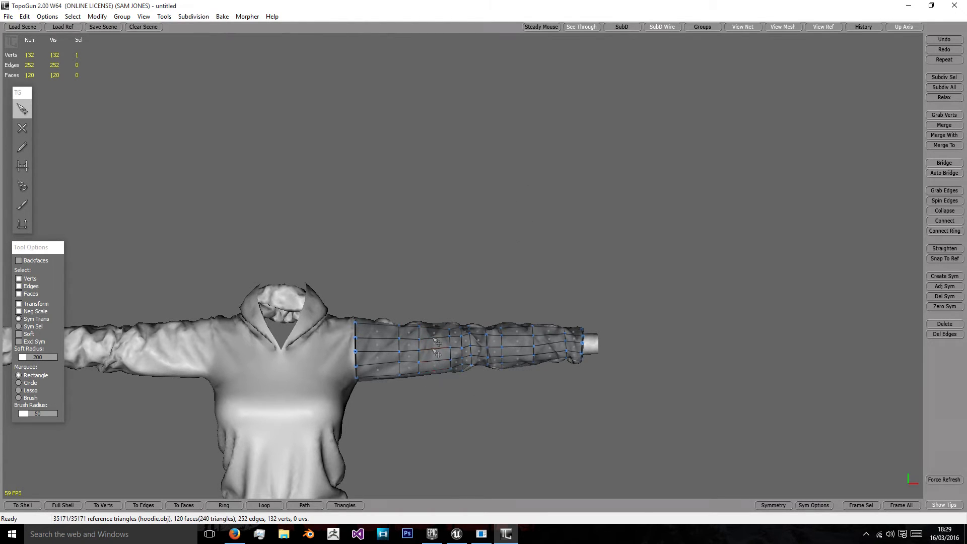
mouse_move(385, 322)
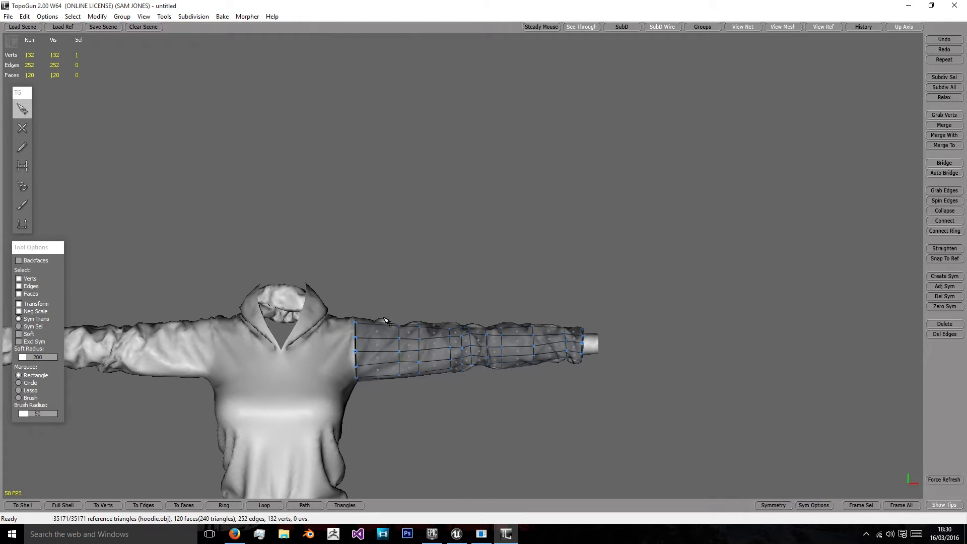
mouse_move(422, 404)
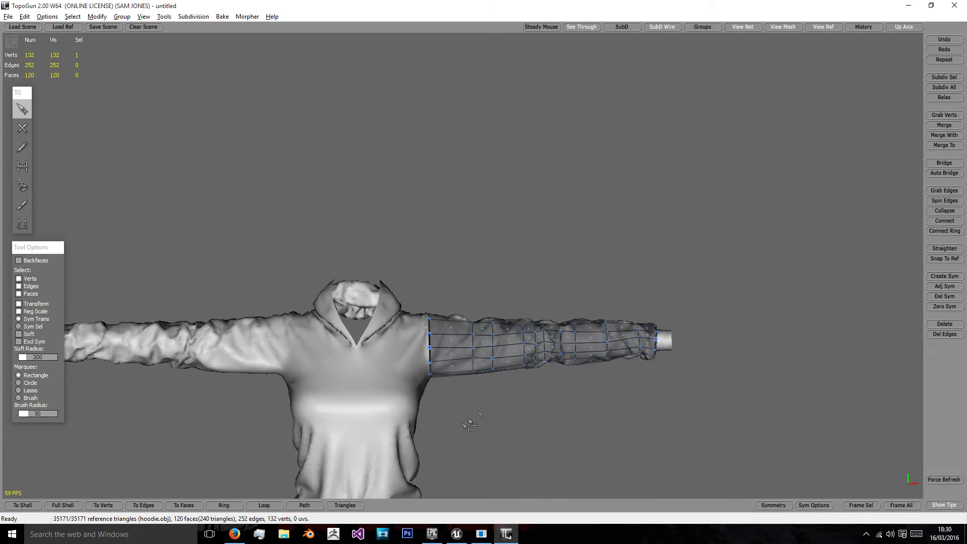
mouse_move(616, 371)
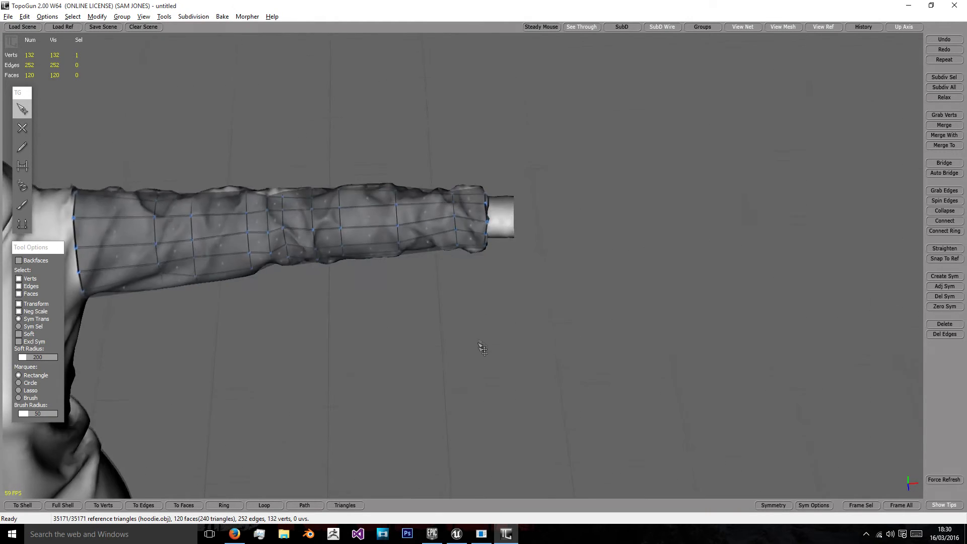
Insert an edge loop around the forearm via Modify > Connect Edge Ring.
drag(483, 350, 478, 240)
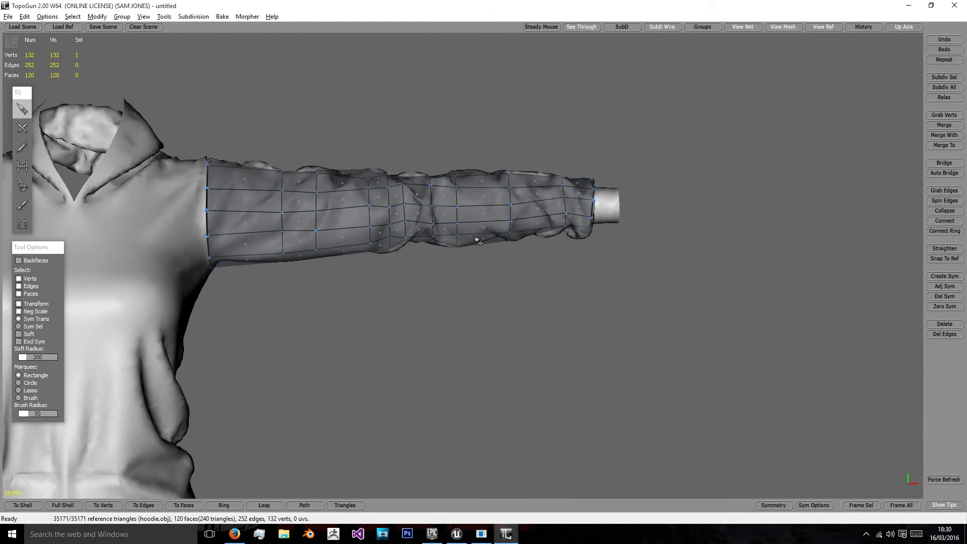
click(483, 233)
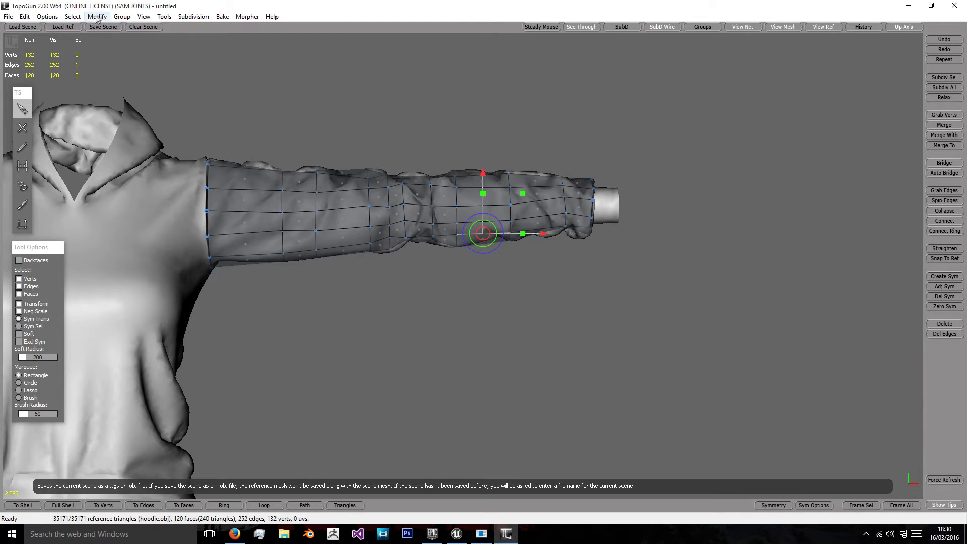
click(96, 16)
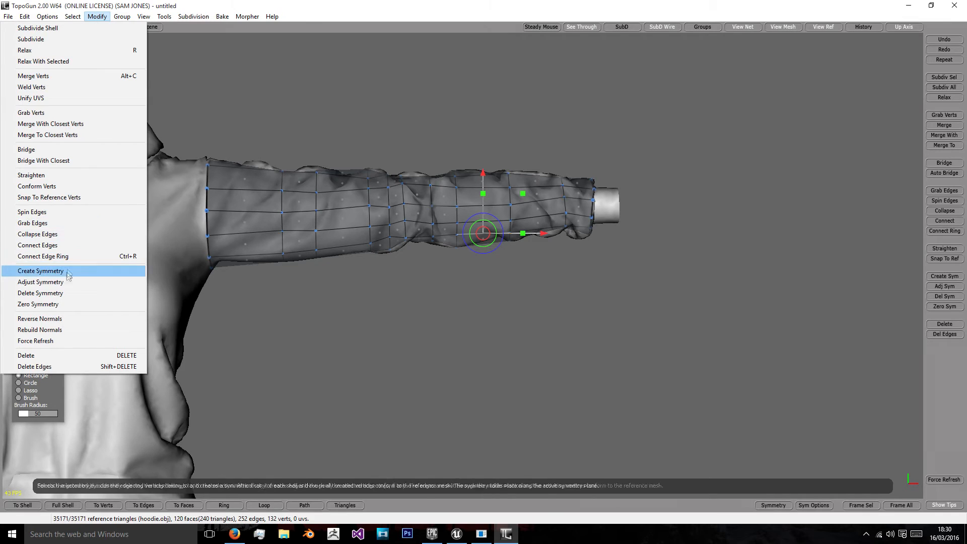
click(40, 271)
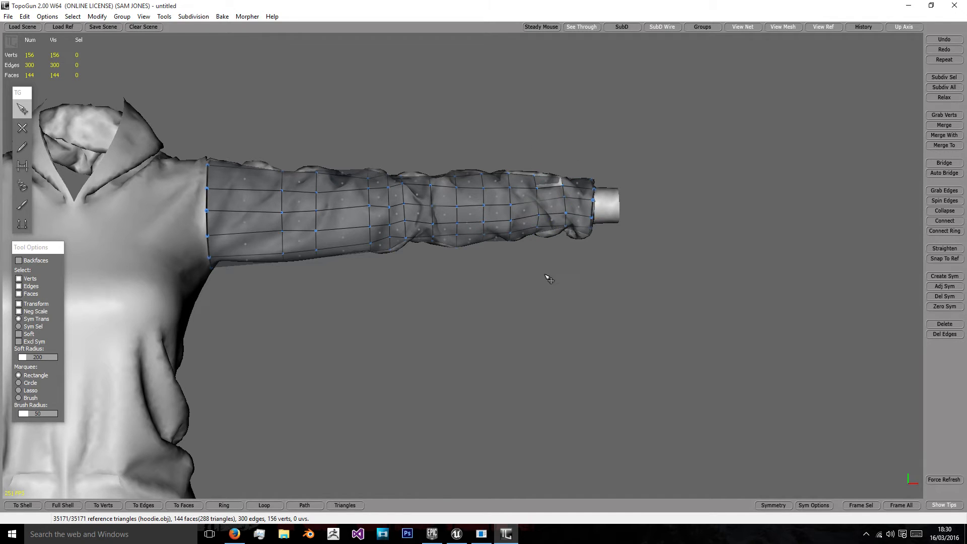
drag(543, 278, 552, 253)
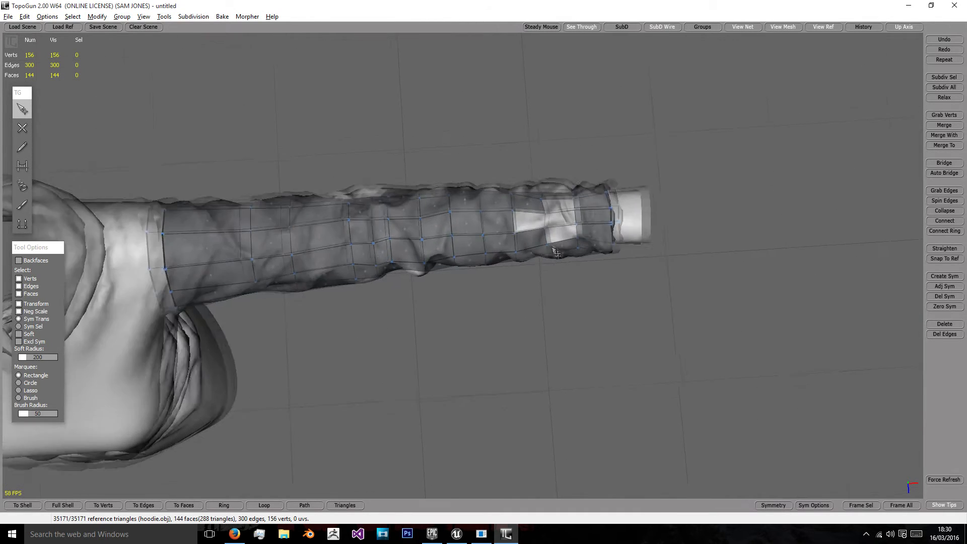
Draw a new edge across the upper sleeve with the reference mesh visible.
click(475, 325)
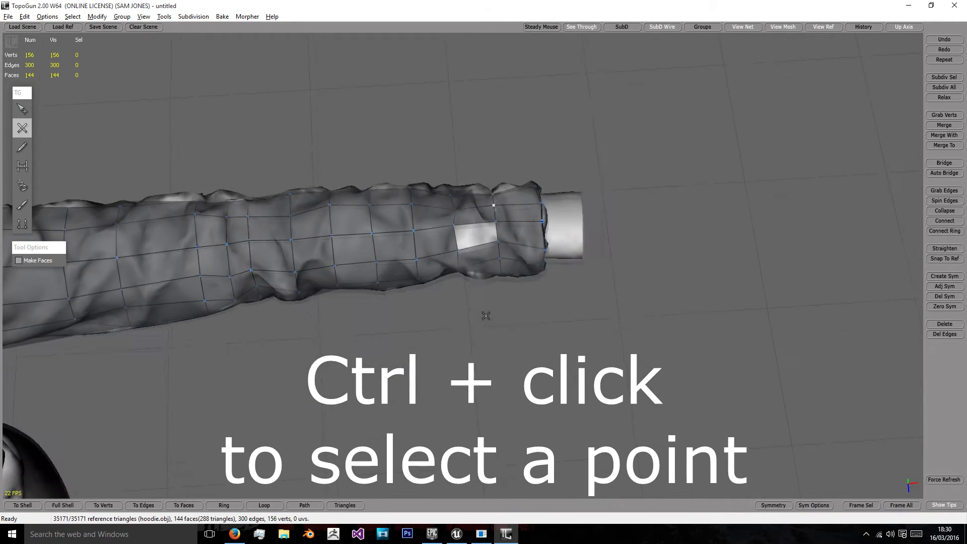
click(22, 109)
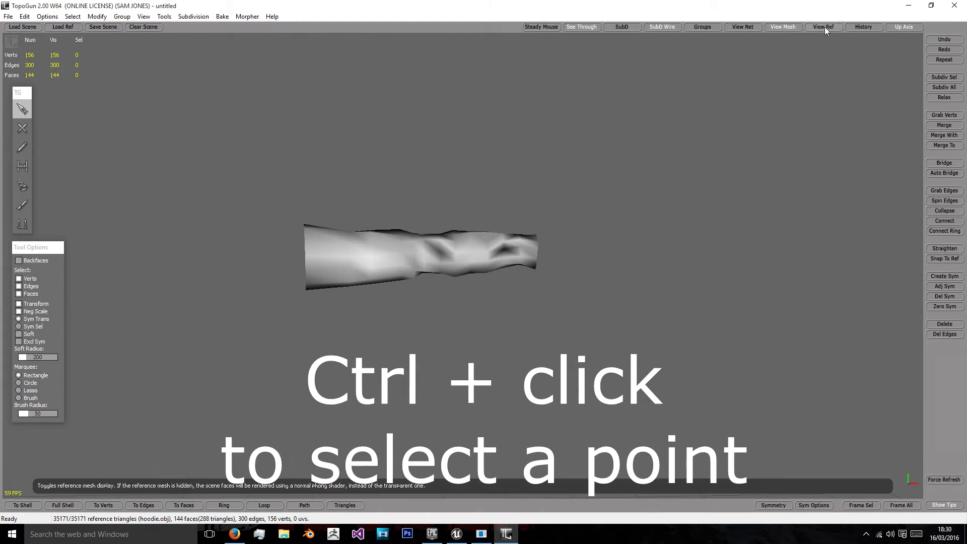
click(822, 26)
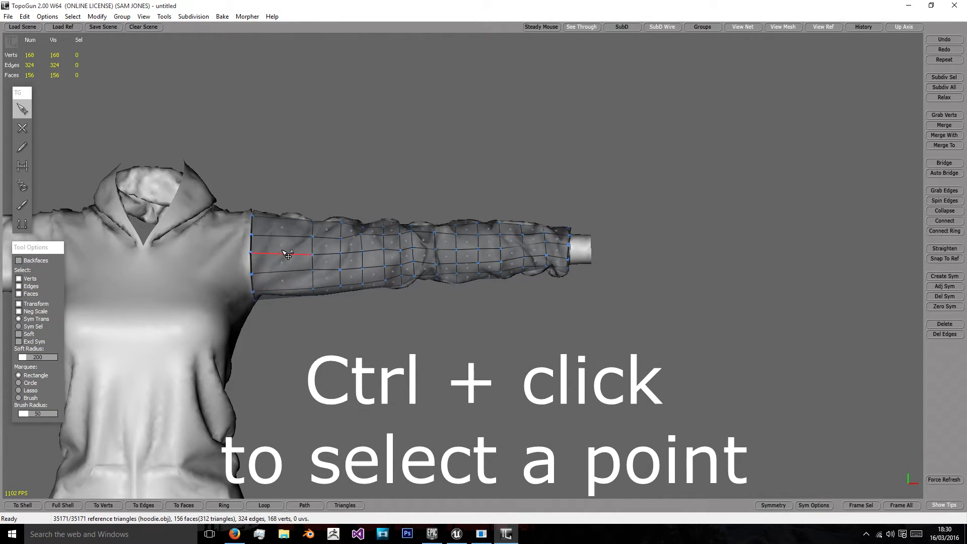
click(447, 262)
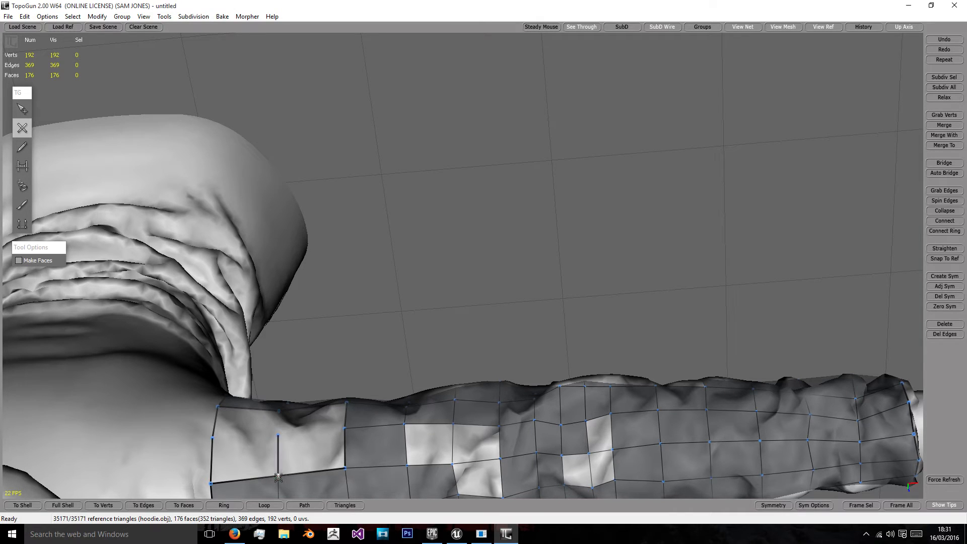
Draw edges splitting faces near the shoulder seam and mid-sleeve, reaching 180 faces.
click(269, 437)
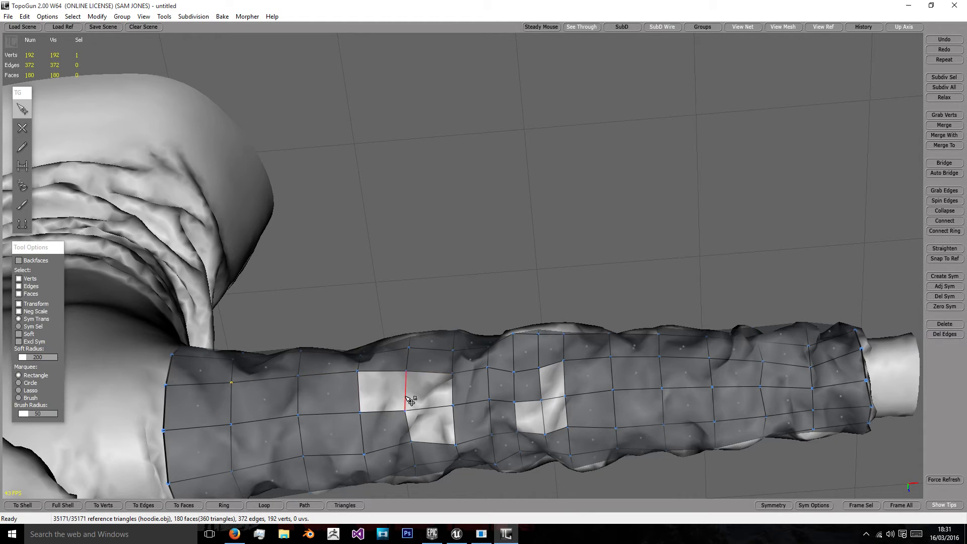
click(406, 399)
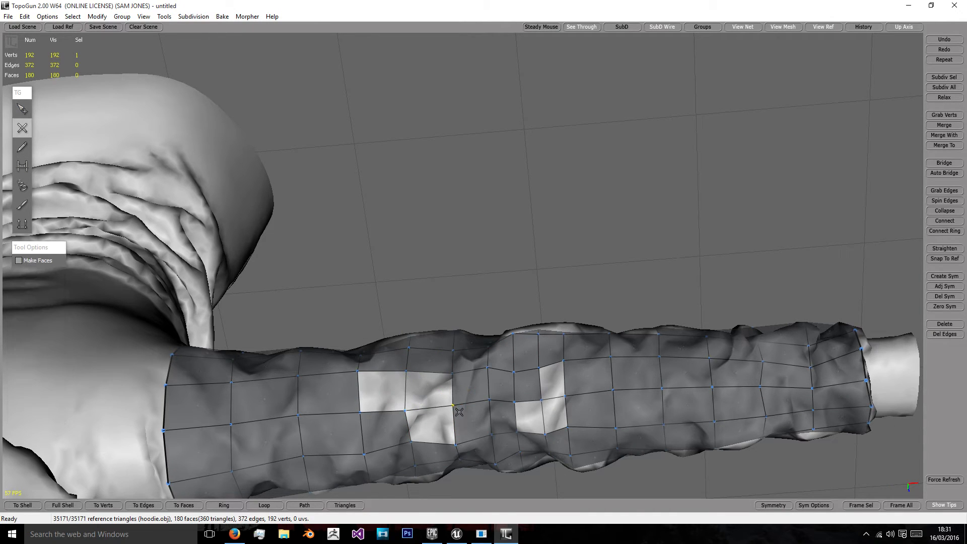
mouse_move(454, 374)
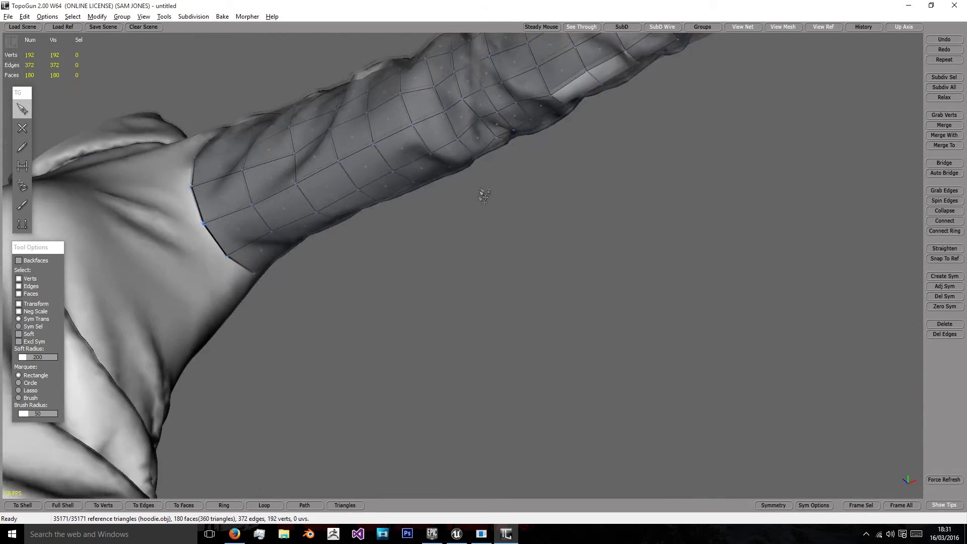
drag(484, 195, 339, 270)
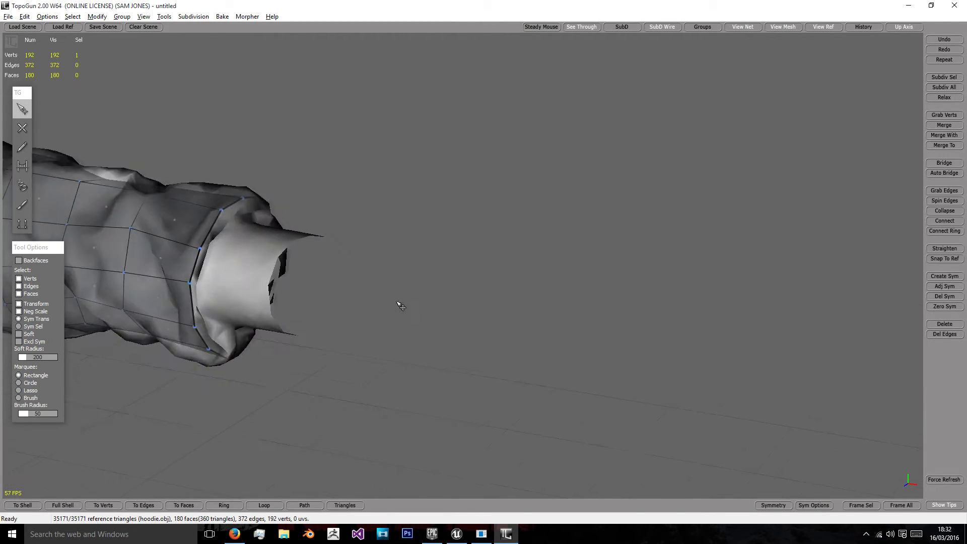
Extrude the sleeve's end edge loop into a ring of faces over the cuff and adjust it.
drag(401, 307, 368, 242)
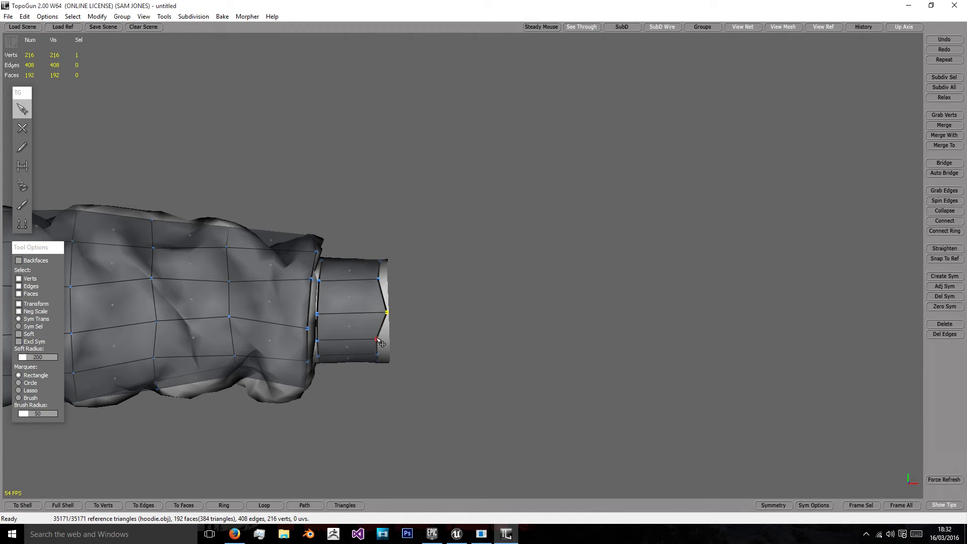
drag(377, 341, 377, 282)
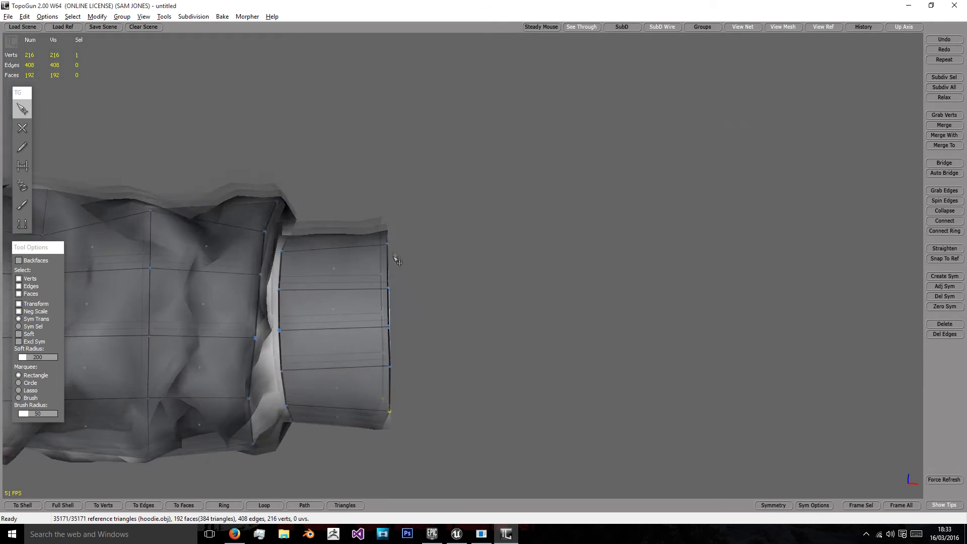
drag(398, 259, 338, 278)
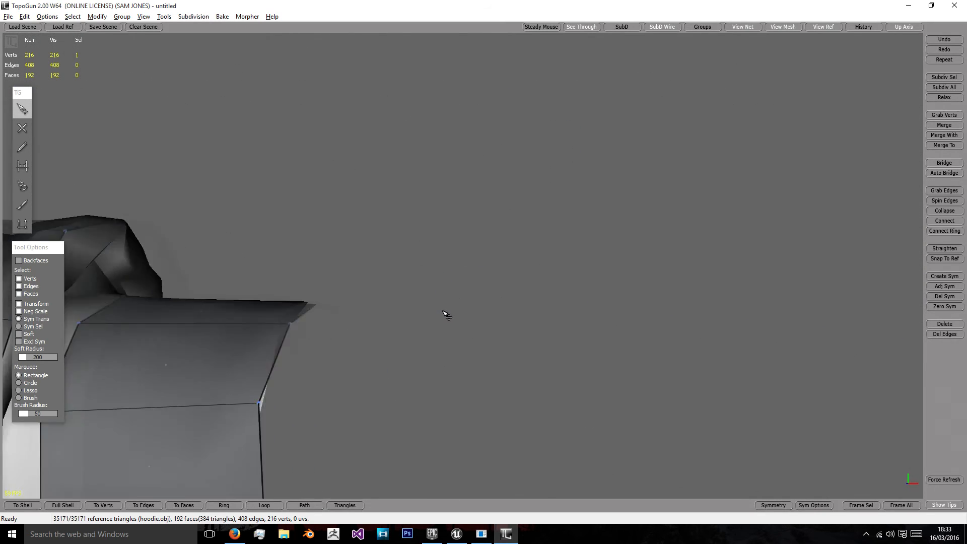
drag(444, 314, 352, 225)
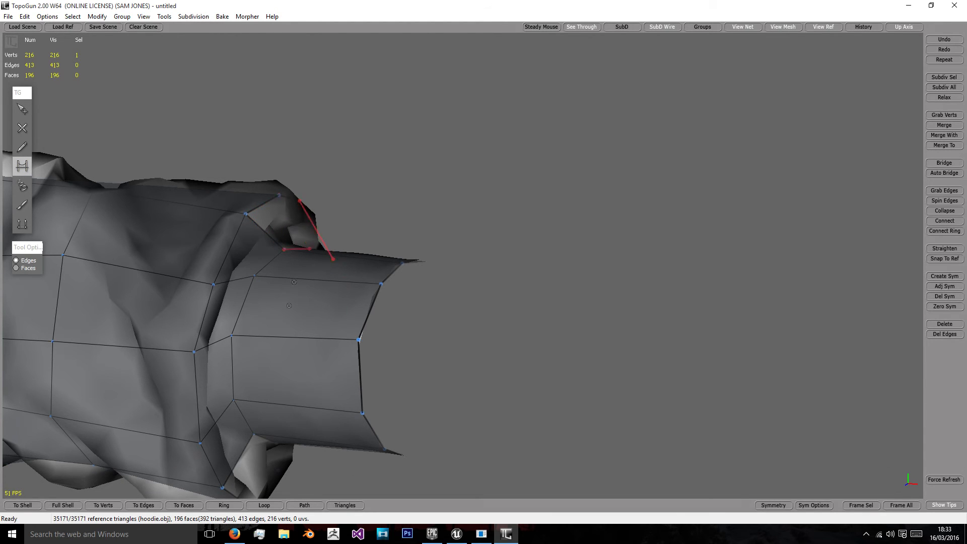
Bridge two edge pairs at the cuff end to close its gaps, then view the whole hoodie.
drag(294, 282, 211, 296)
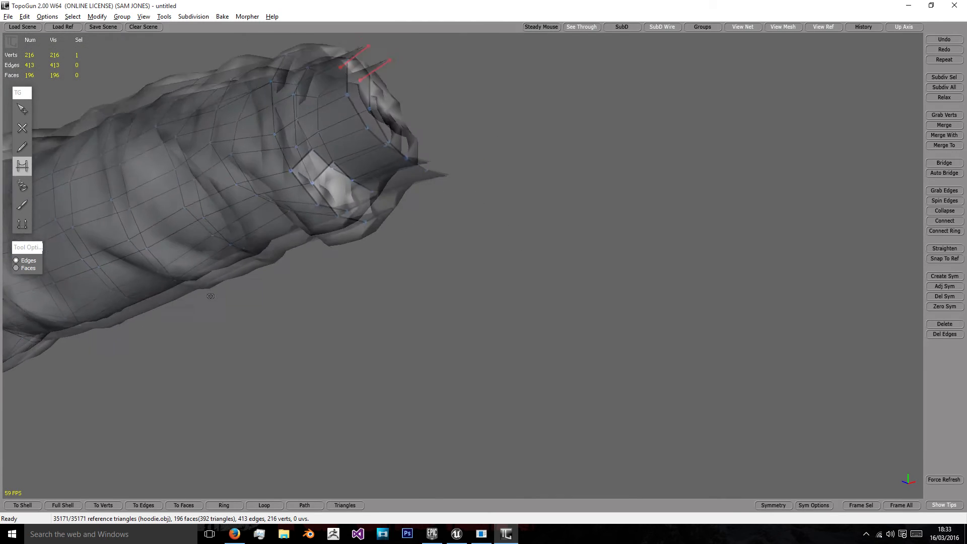
drag(210, 296, 270, 196)
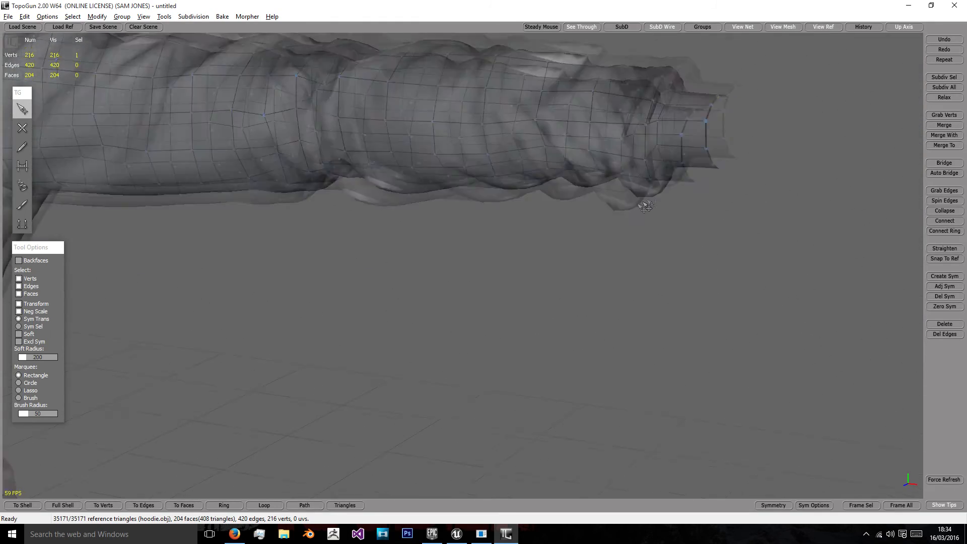
drag(647, 206, 472, 267)
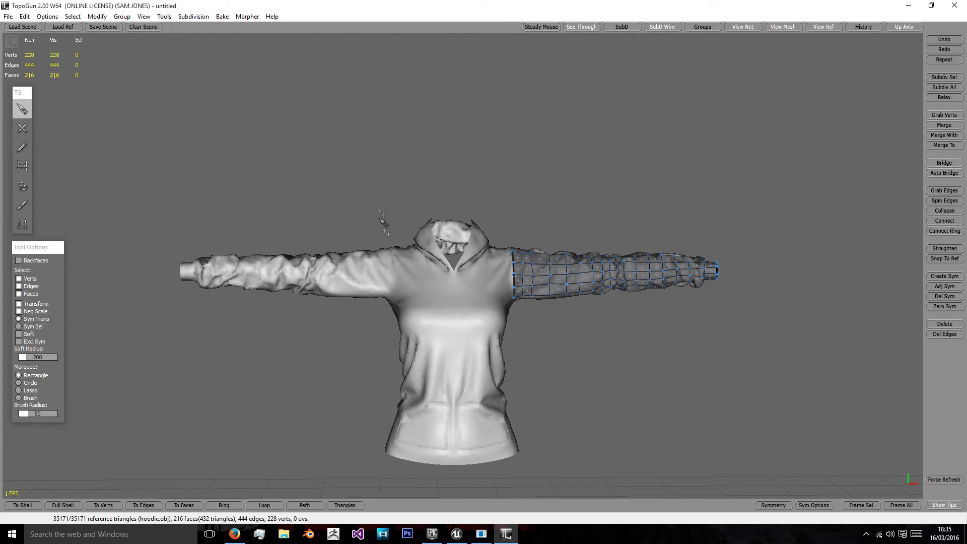
mouse_move(407, 258)
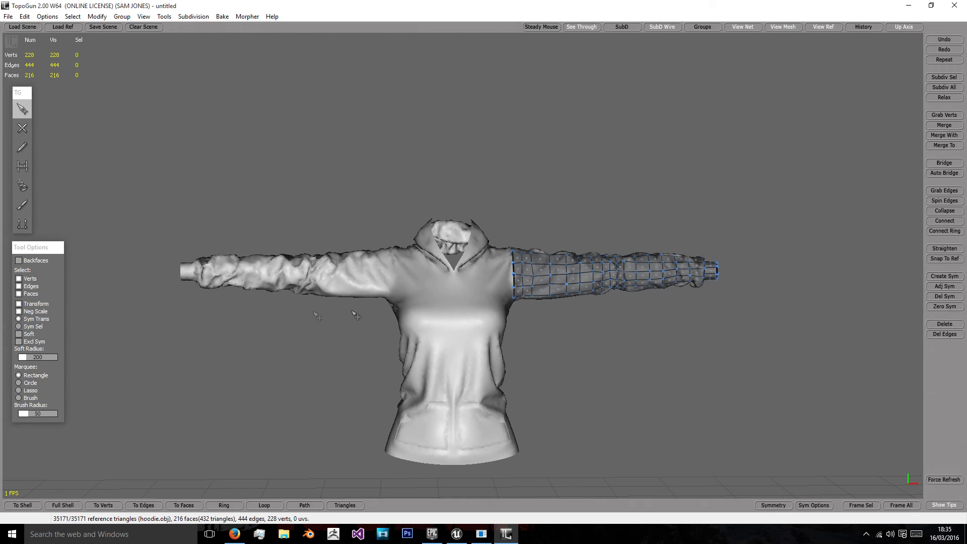
mouse_move(330, 314)
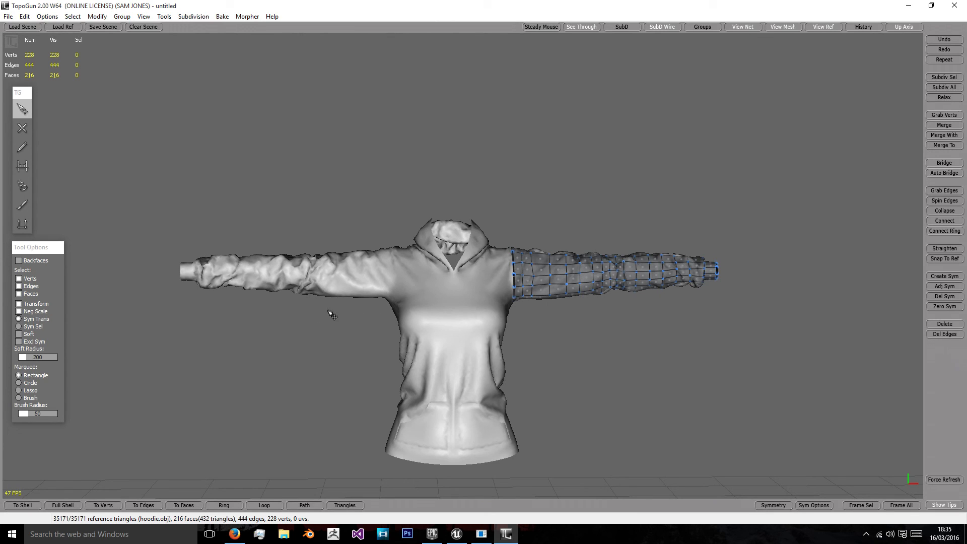
mouse_move(324, 307)
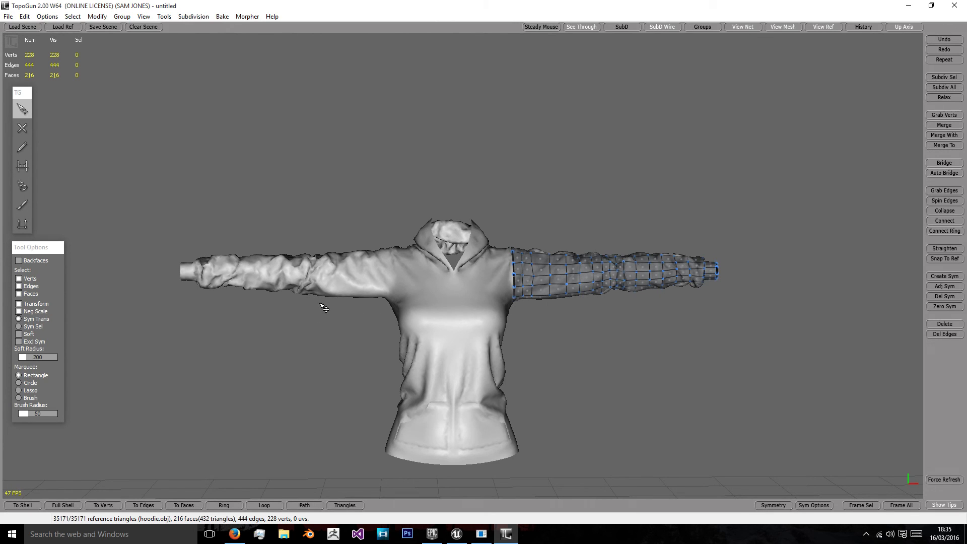
mouse_move(719, 310)
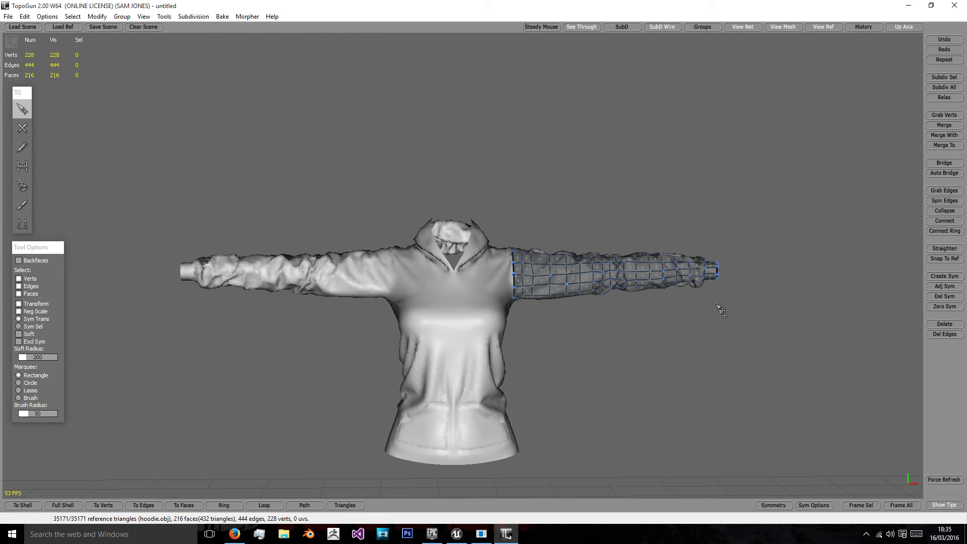